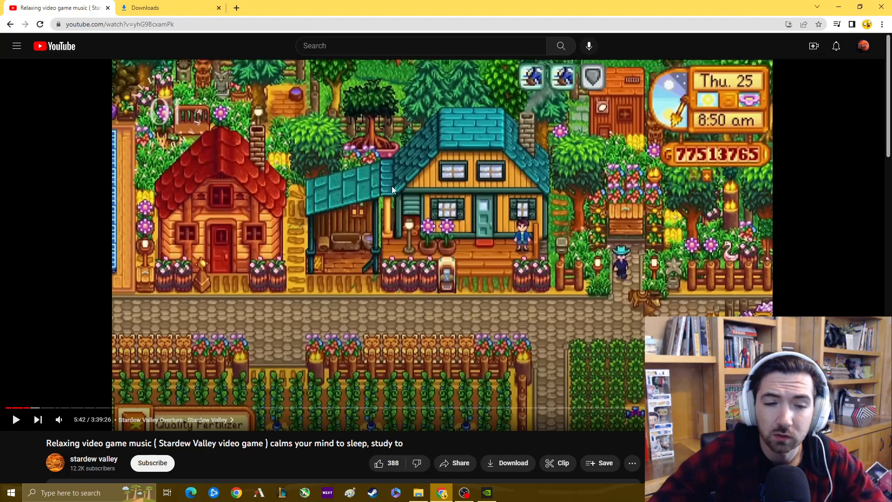
Resume the relaxing Stardew Valley music video on YouTube as background audio.
click(16, 420)
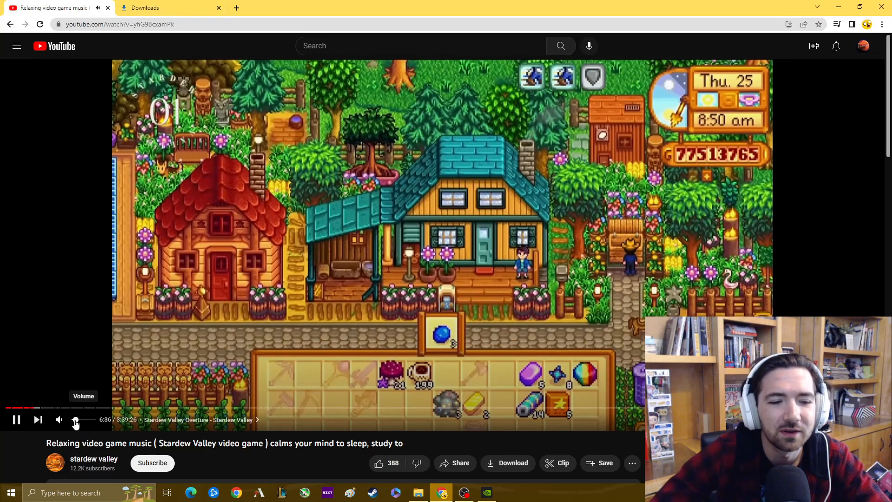
mouse_move(74, 419)
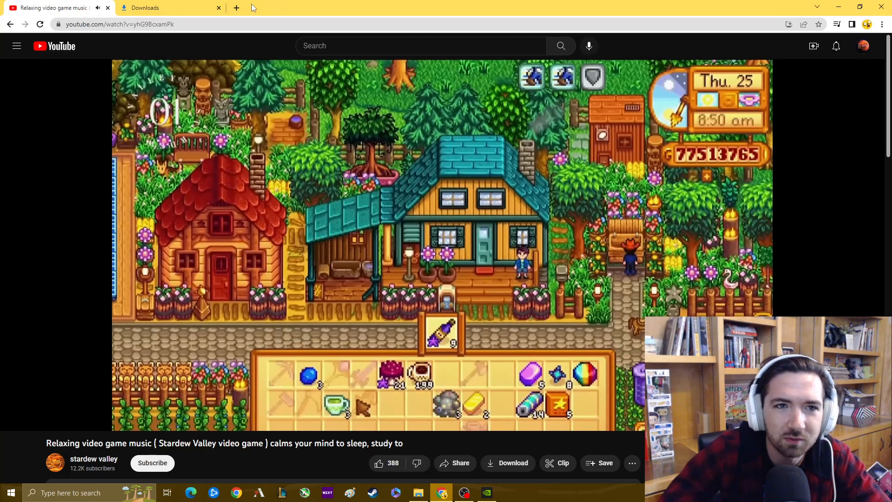
Search Google for 'stardew valley' and open the official stardewvalley.net result.
click(165, 7)
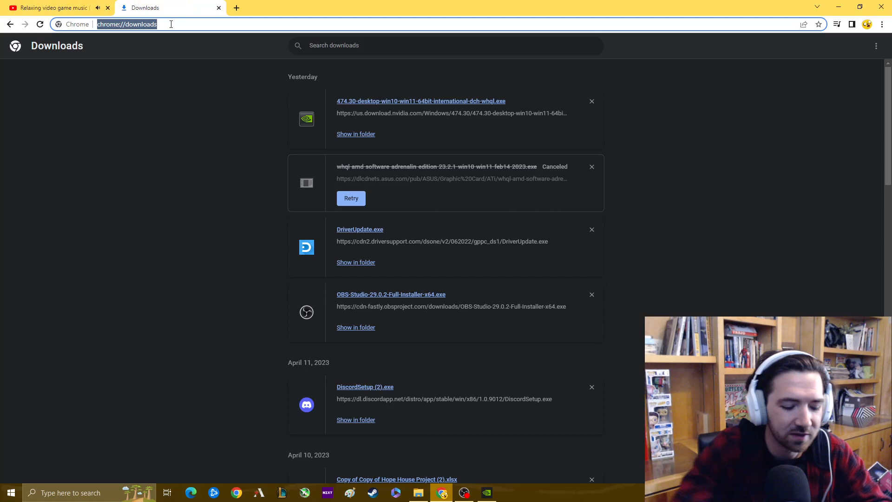
text(sta)
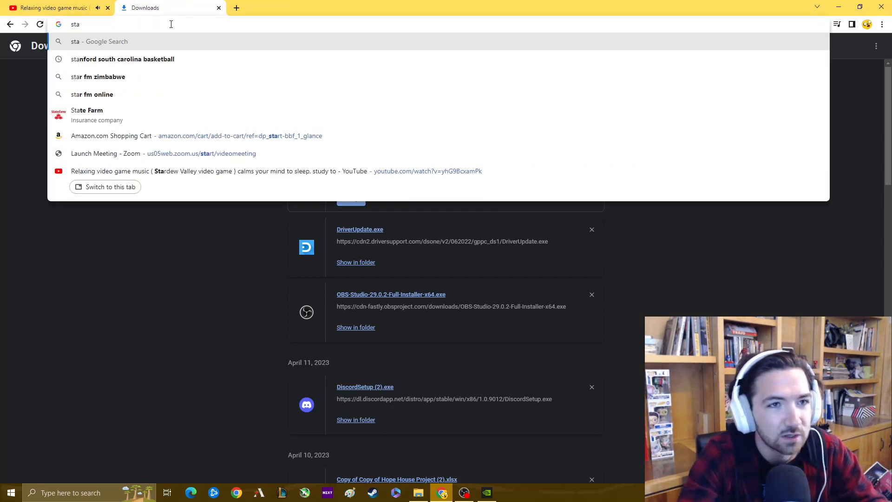
text(RDEW)
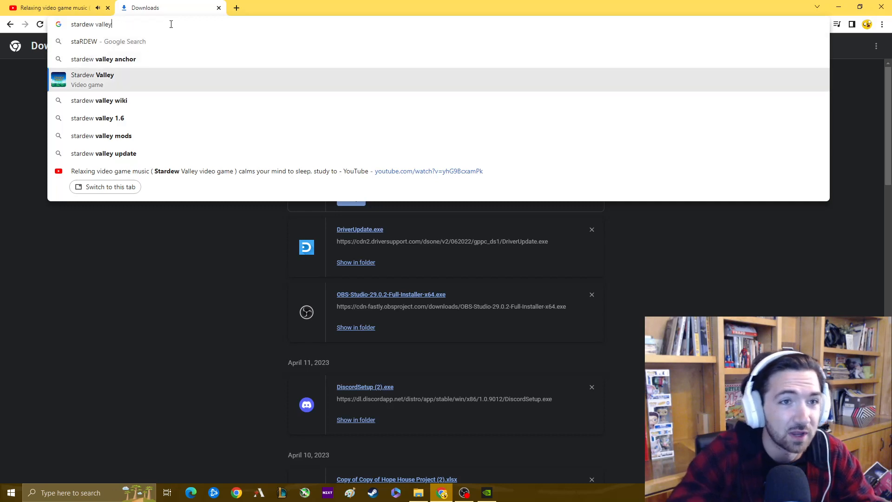
click(92, 79)
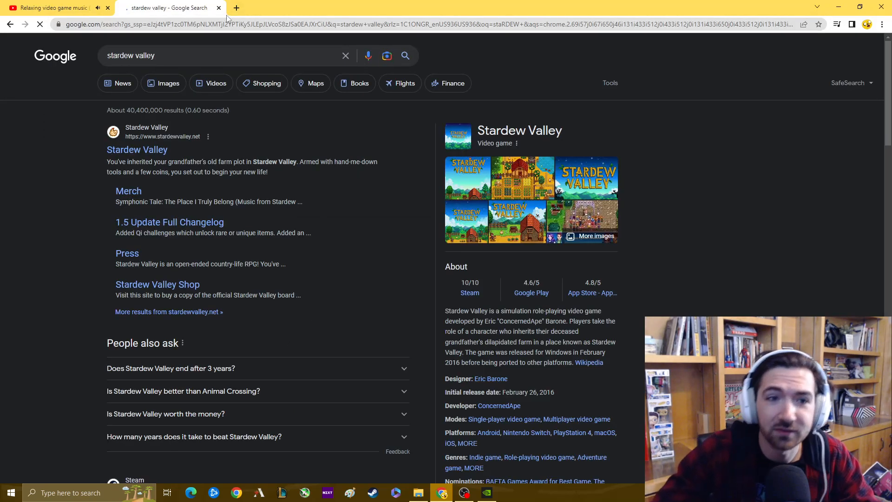
click(137, 149)
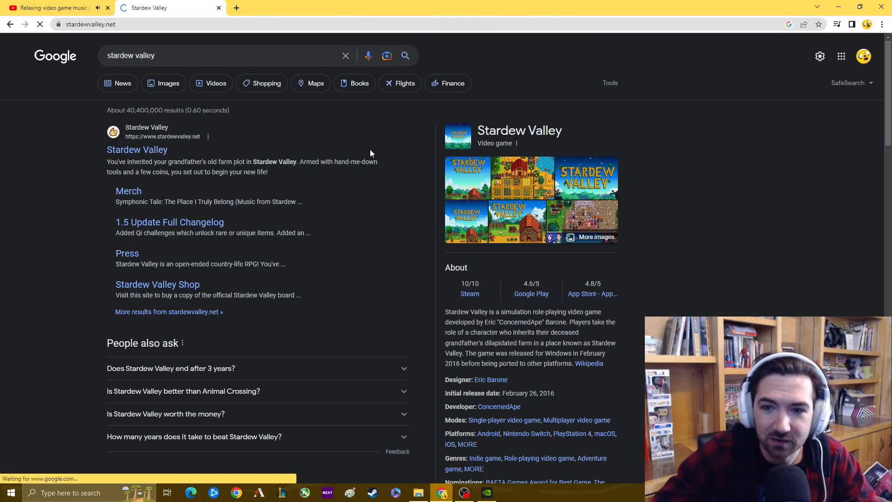
Scroll the stardewvalley.net home page past the screenshots to the Features list and platform logos.
click(136, 149)
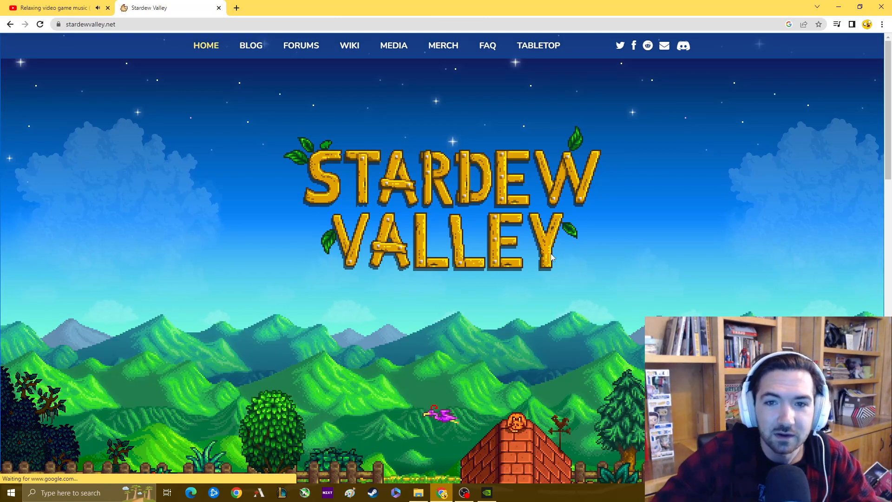
scroll(down, 3)
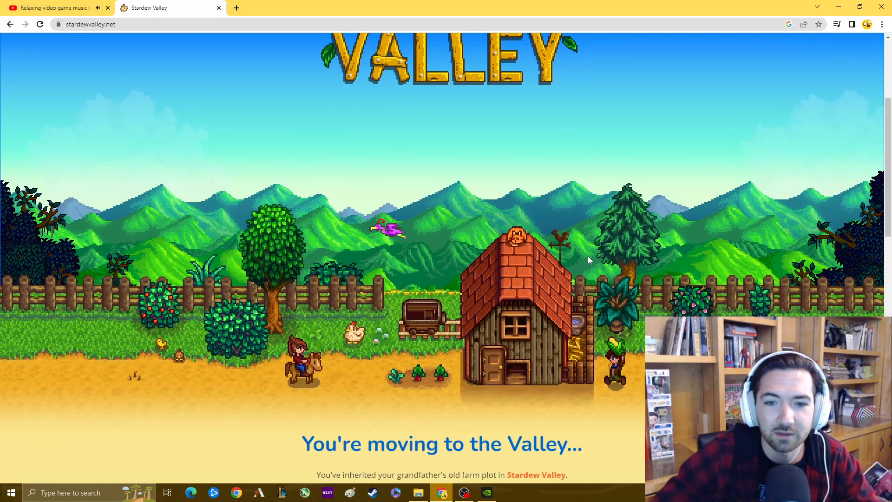
scroll(down, 3)
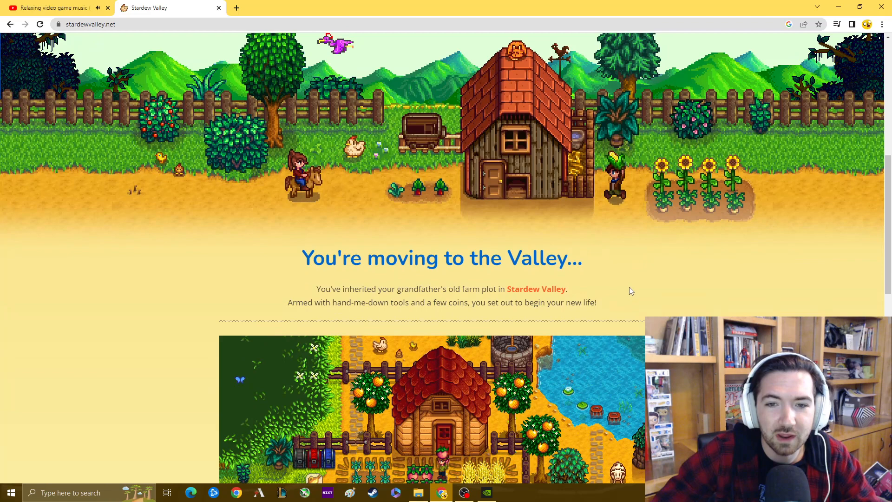
scroll(down, 3)
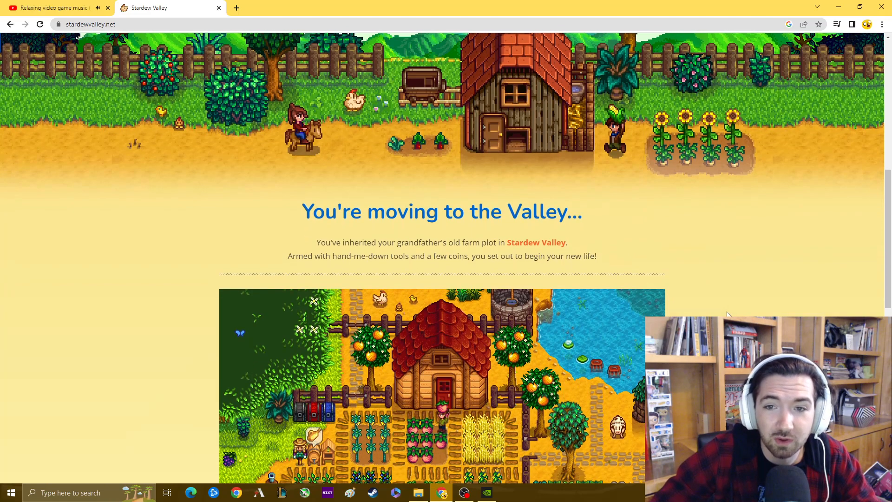
scroll(down, 3)
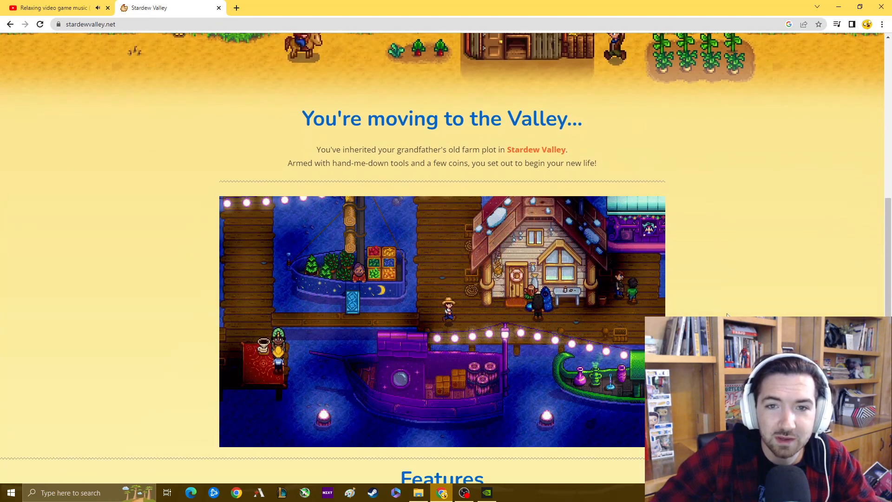
scroll(down, 3)
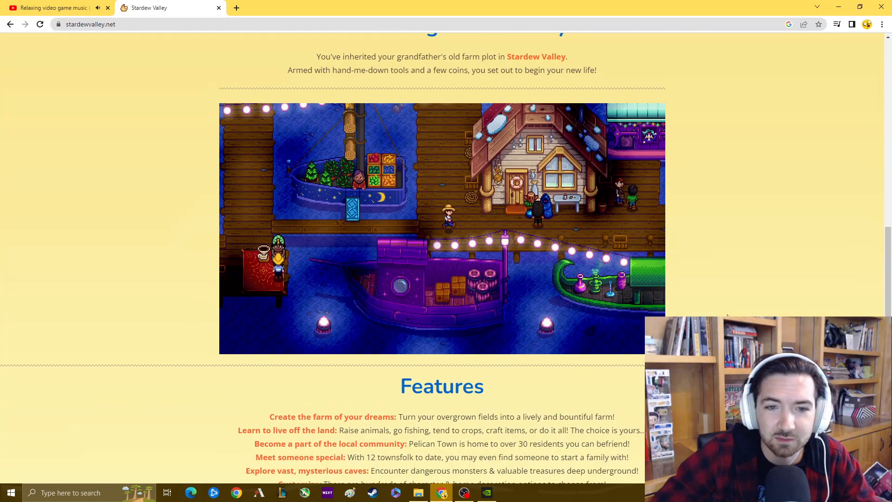
scroll(down, 3)
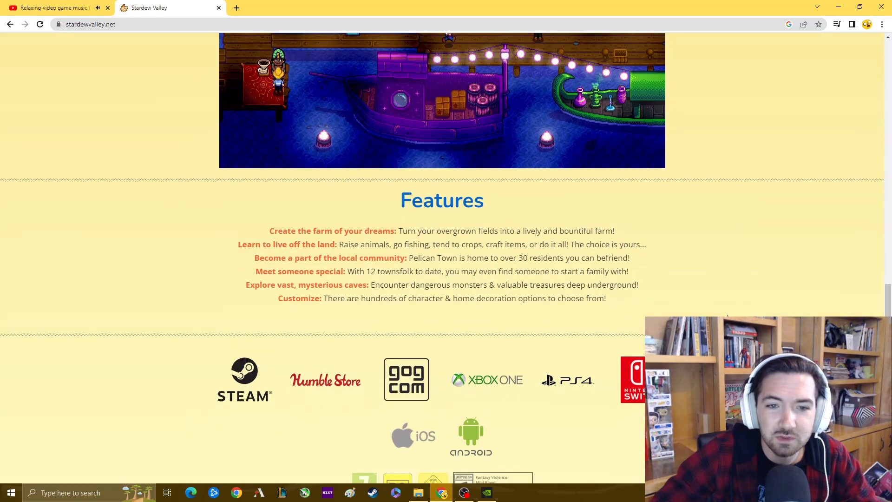
mouse_move(742, 274)
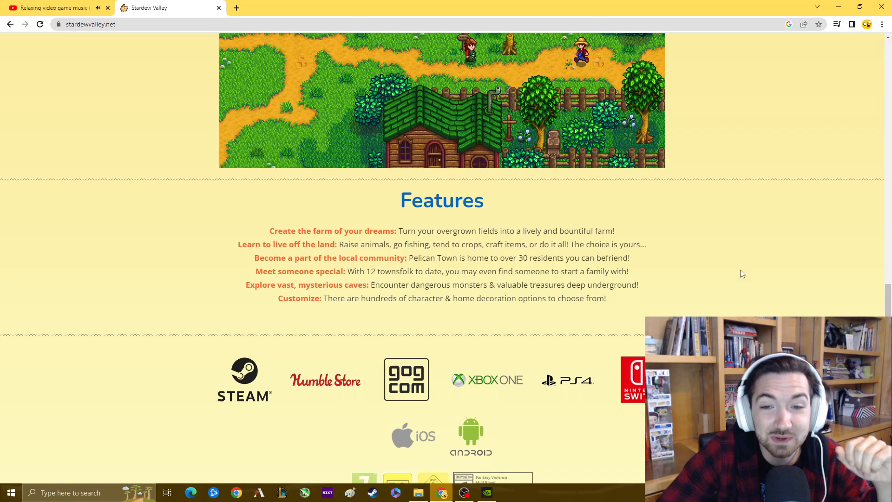
scroll(up, 3)
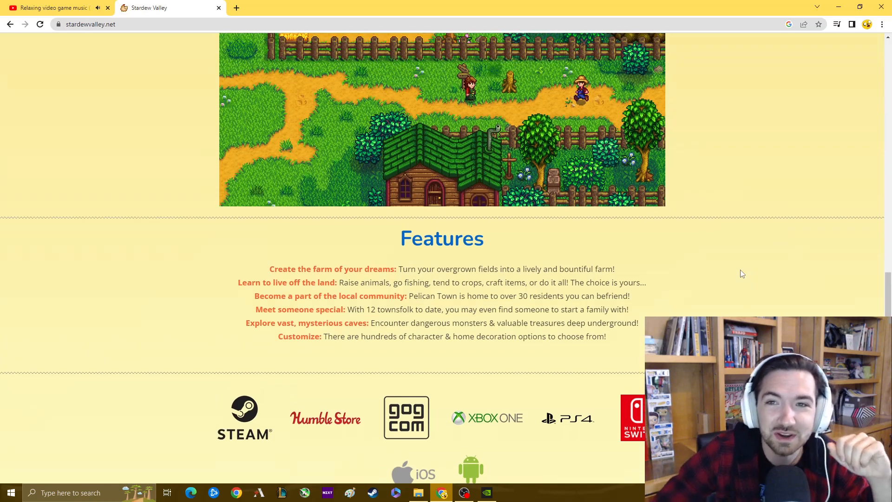
scroll(down, 3)
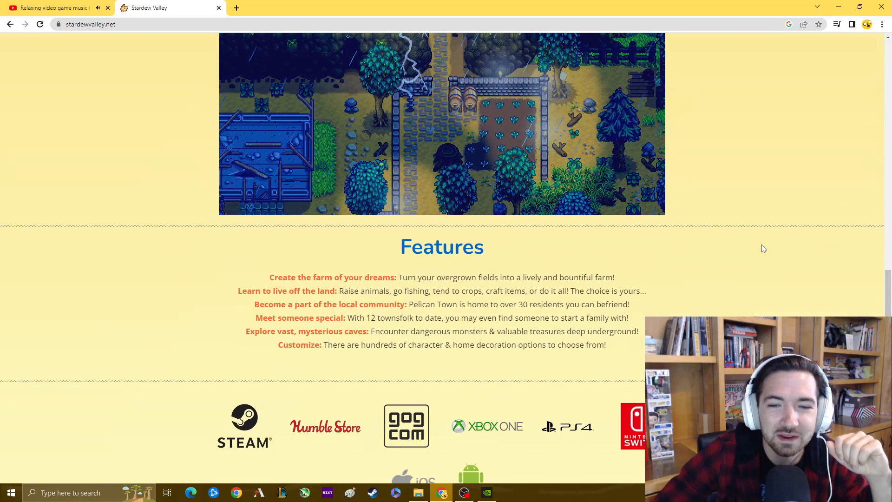
scroll(down, 3)
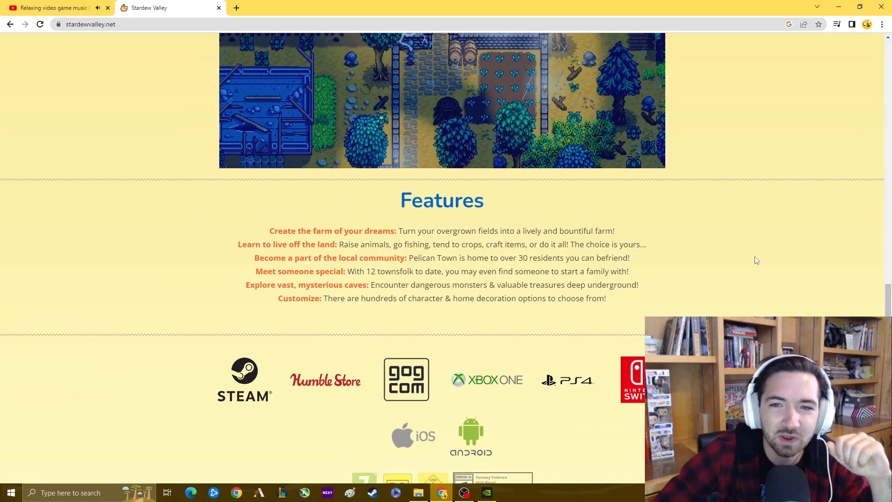
mouse_move(727, 302)
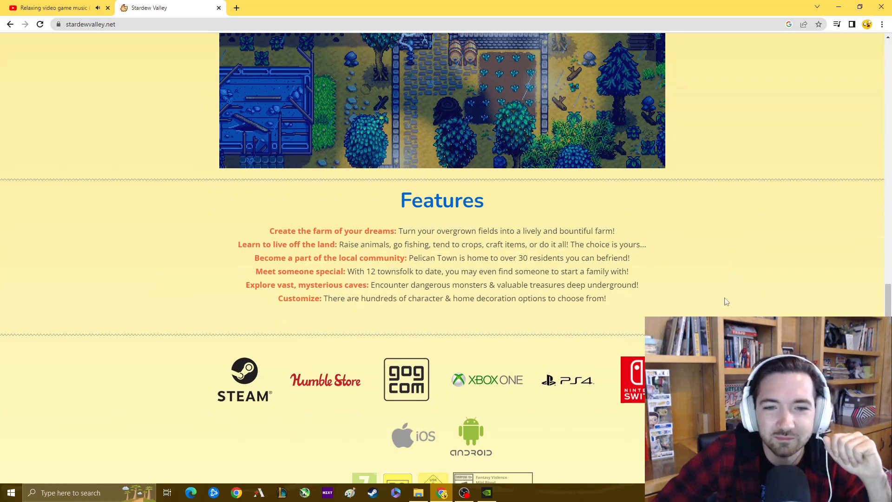
mouse_move(196, 323)
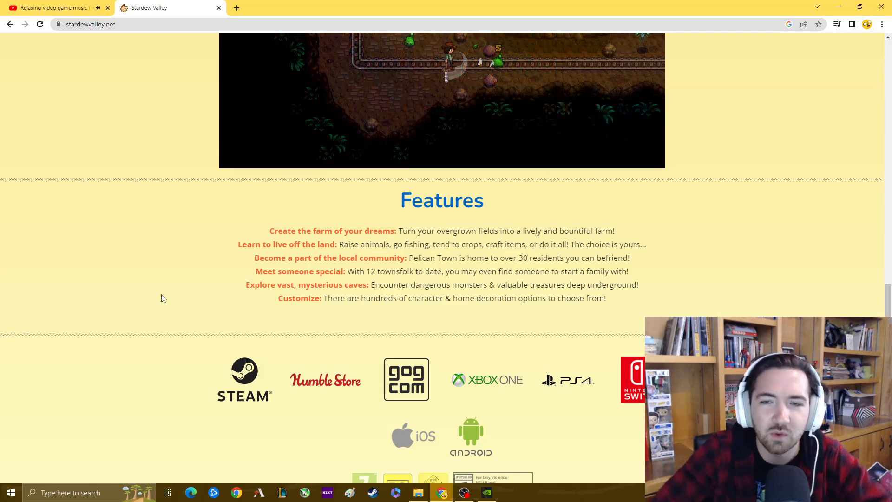
mouse_move(167, 295)
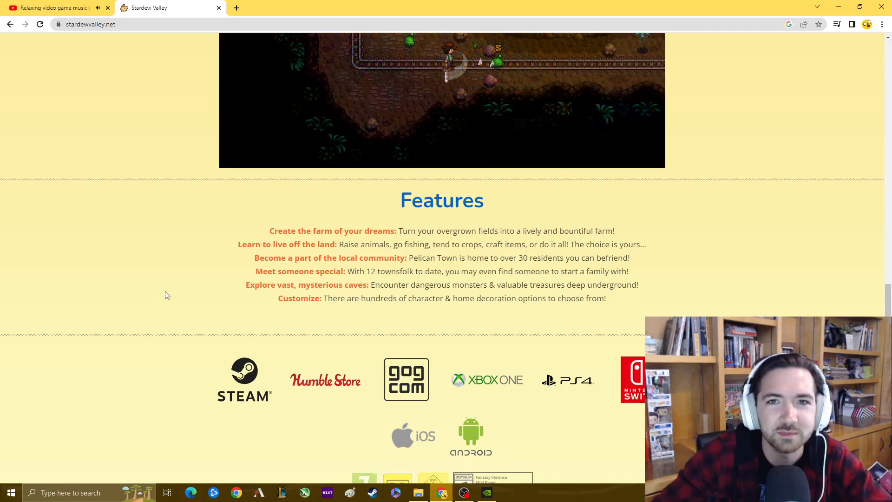
scroll(up, 3)
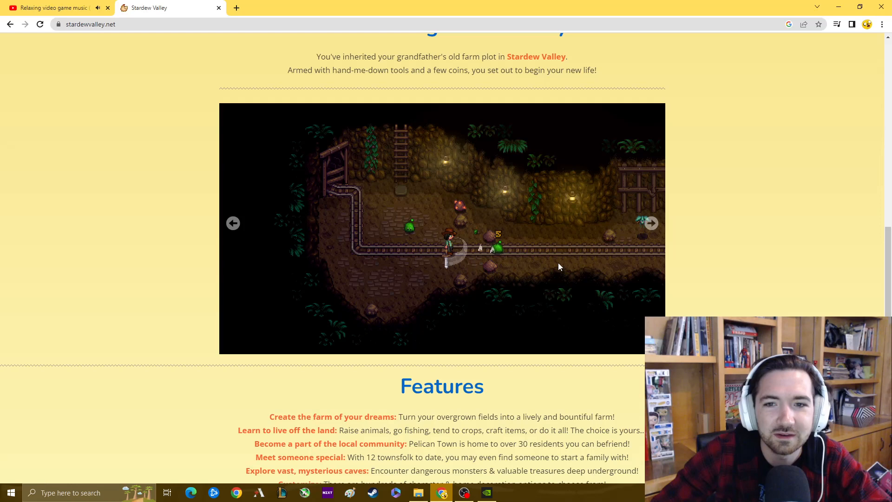
scroll(down, 3)
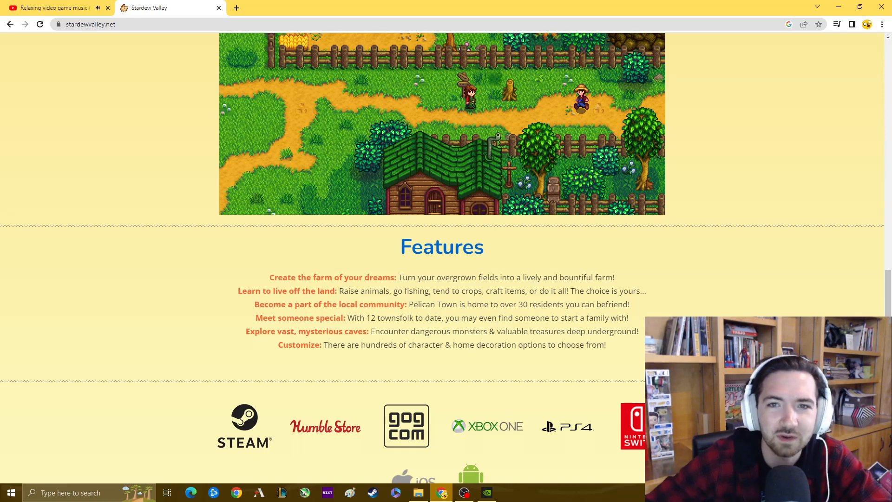
mouse_move(786, 303)
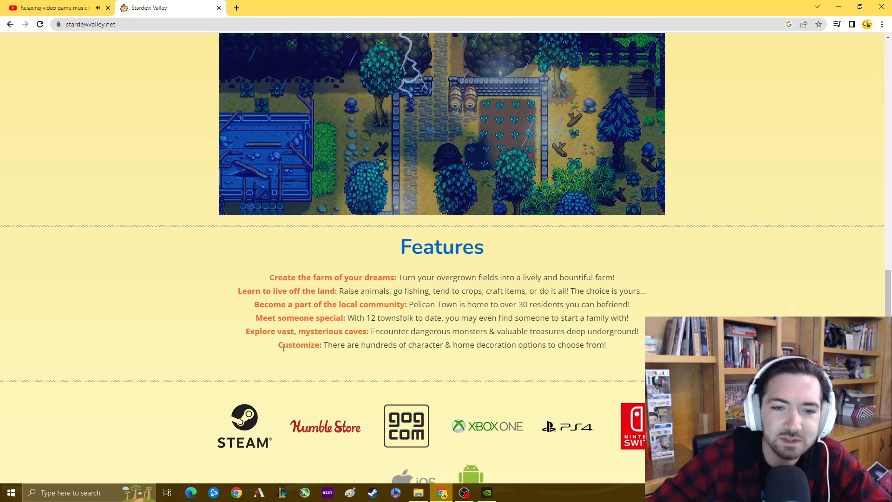
mouse_move(755, 312)
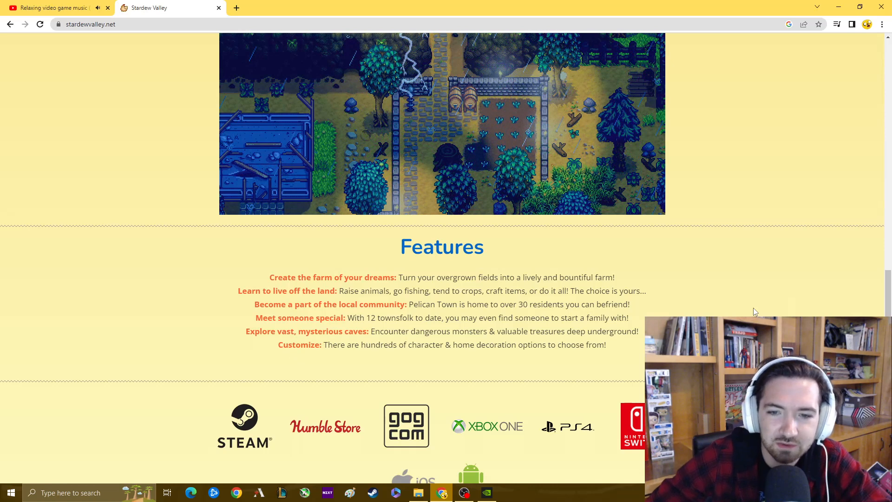
Scroll to the footer and follow the 'Developed by ConcernedApe' badge to his Twitter profile.
scroll(down, 3)
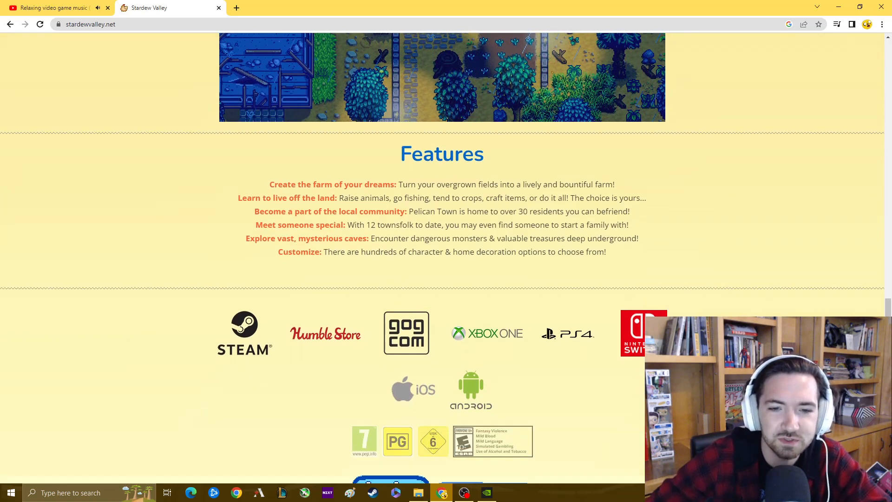
scroll(down, 3)
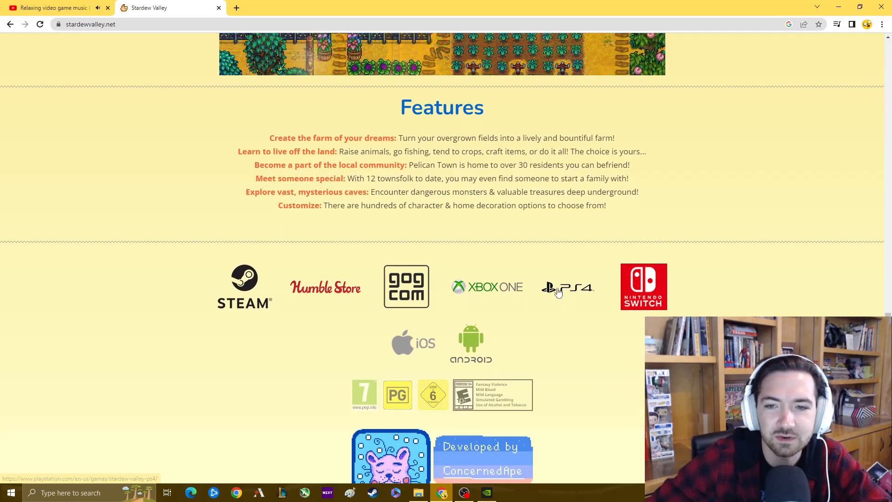
mouse_move(765, 312)
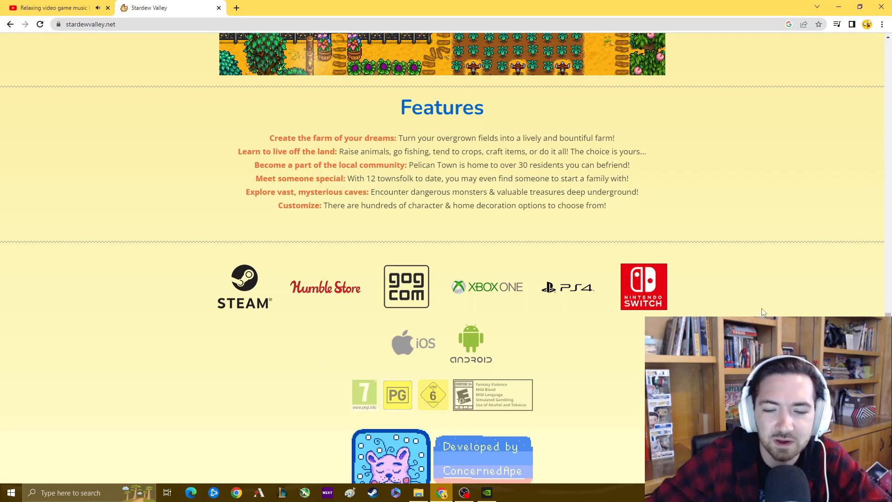
scroll(down, 3)
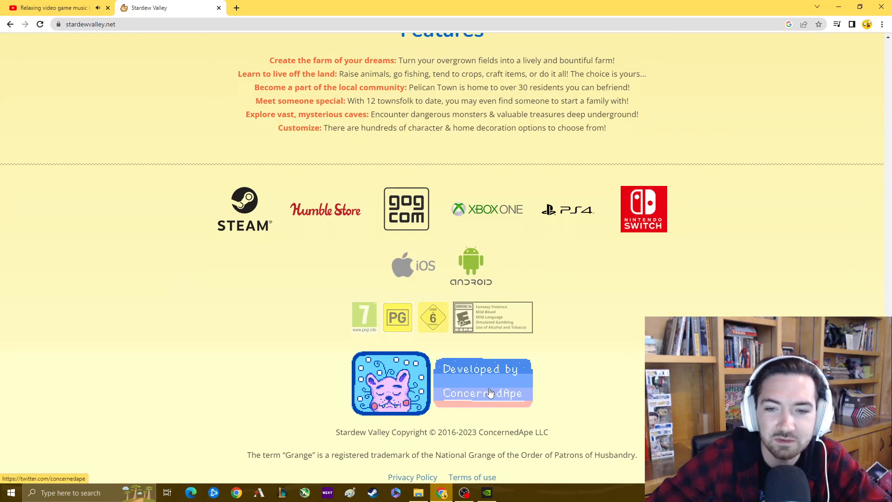
click(483, 381)
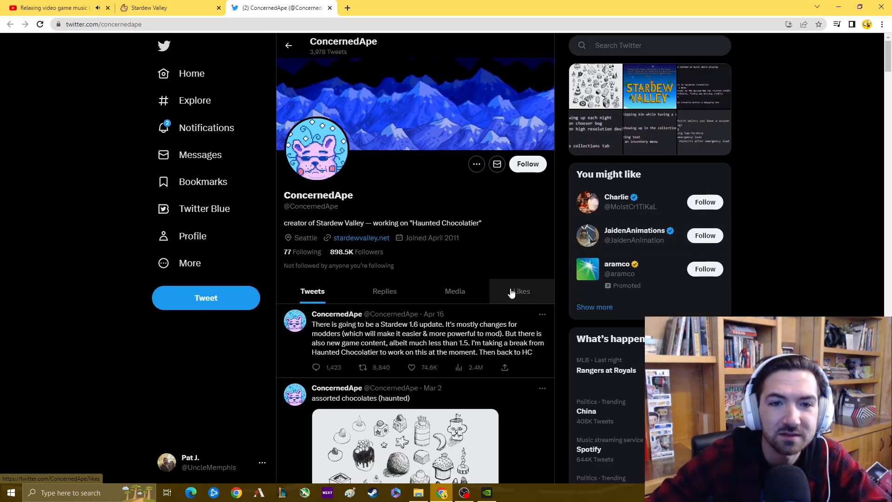
mouse_move(498, 348)
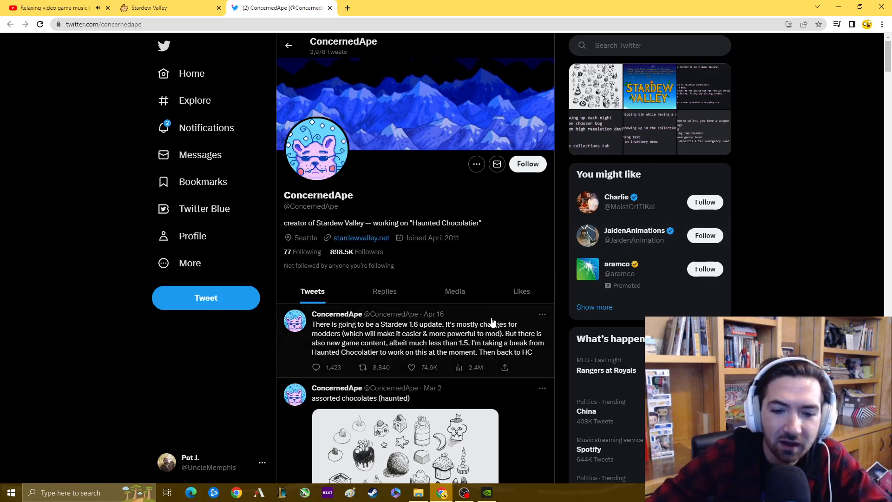
mouse_move(477, 315)
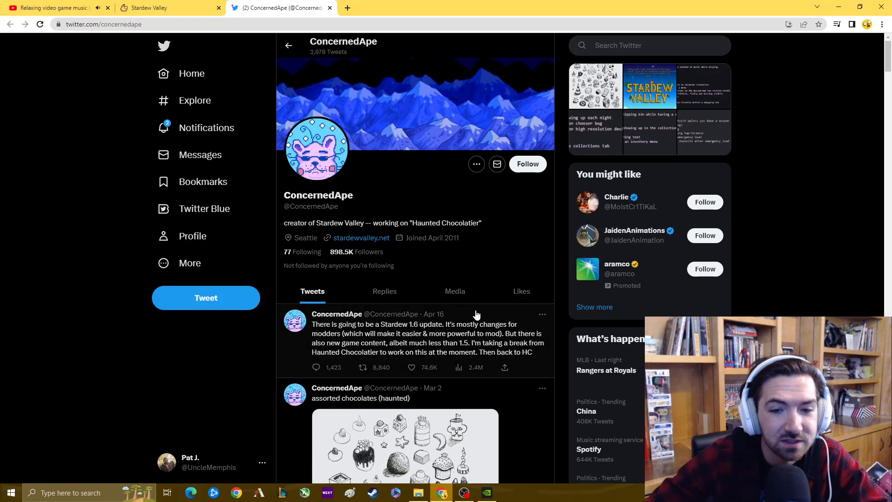
Scroll ConcernedApe's profile to the Stardew 1.6 update tweet and haunted chocolates sketch.
scroll(down, 3)
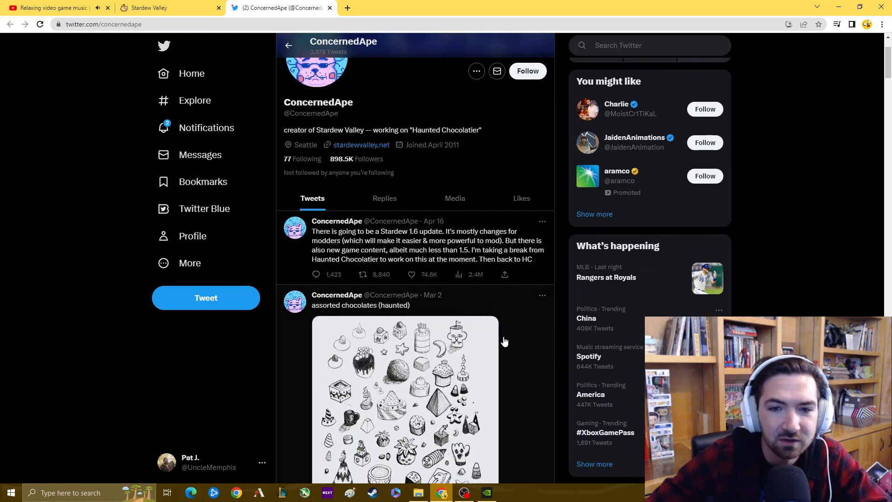
mouse_move(420, 239)
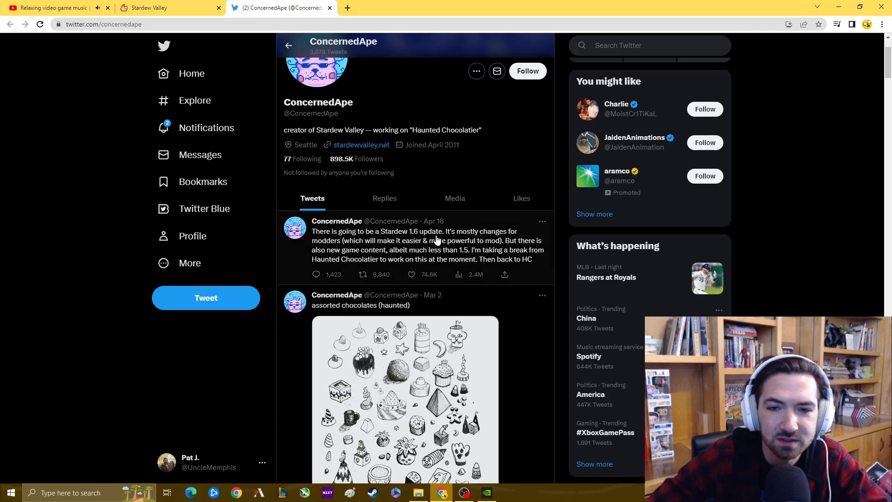
mouse_move(381, 269)
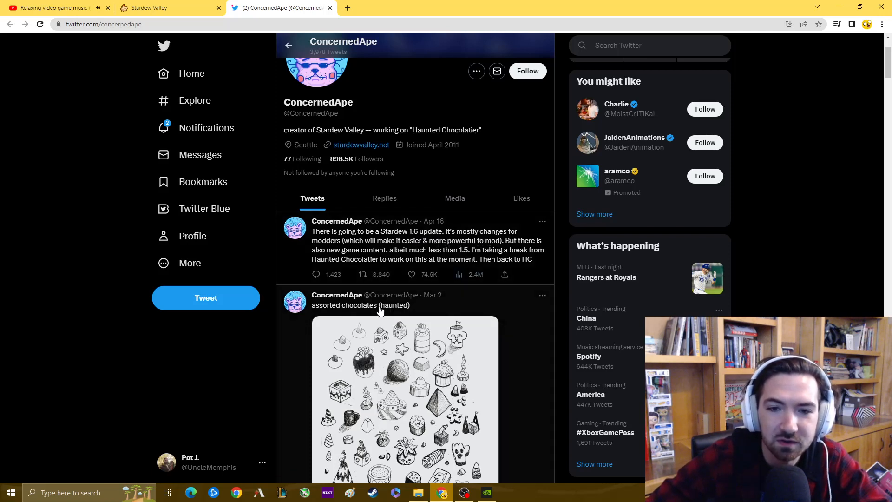
mouse_move(292, 358)
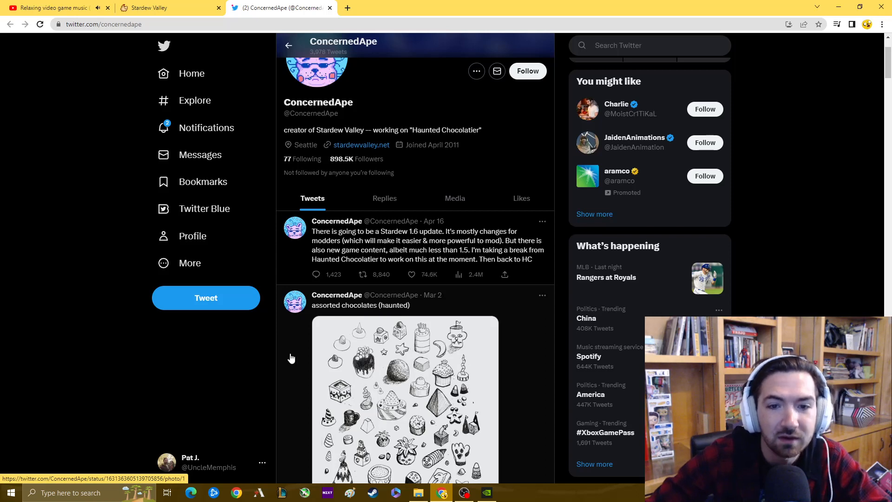
mouse_move(486, 261)
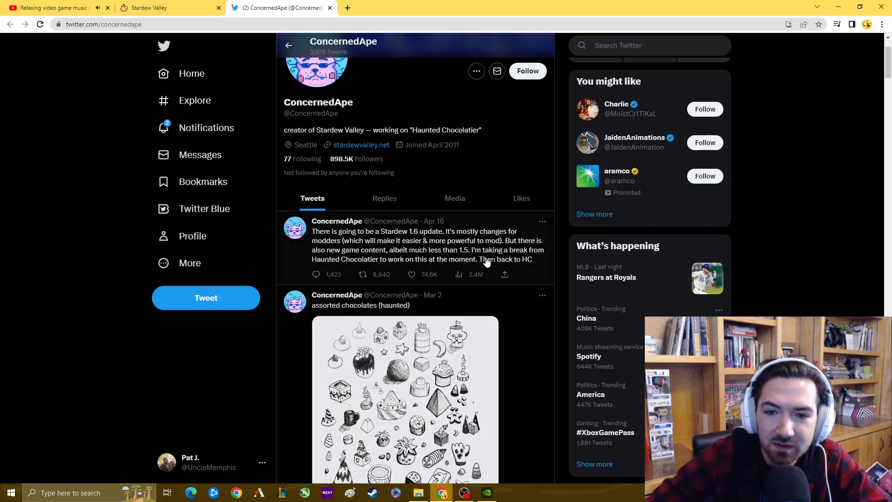
mouse_move(507, 137)
text(stardew vall)
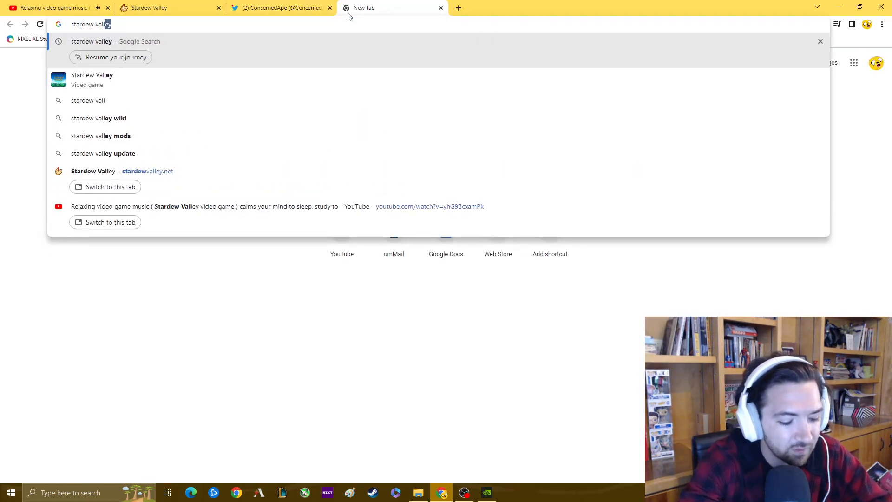
Search 'stardew valley release date' (February 26, 2016), then go back to ConcernedApe's Twitter tab.
text(release date)
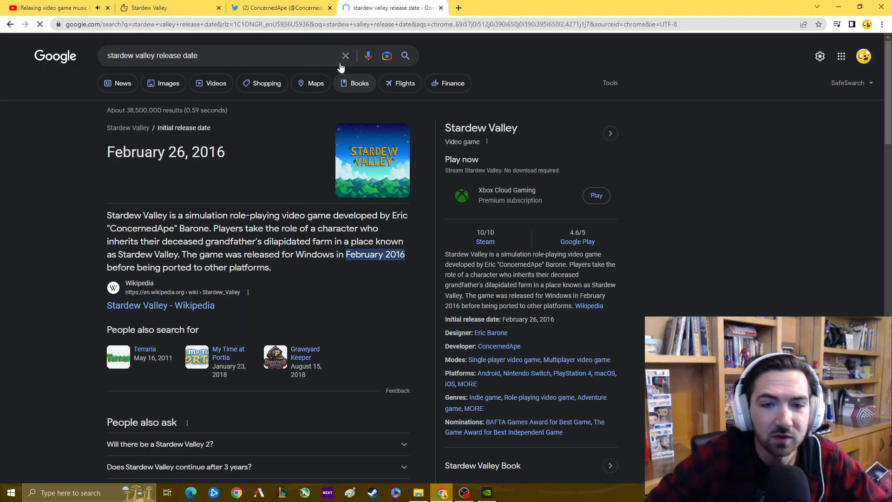
mouse_move(280, 7)
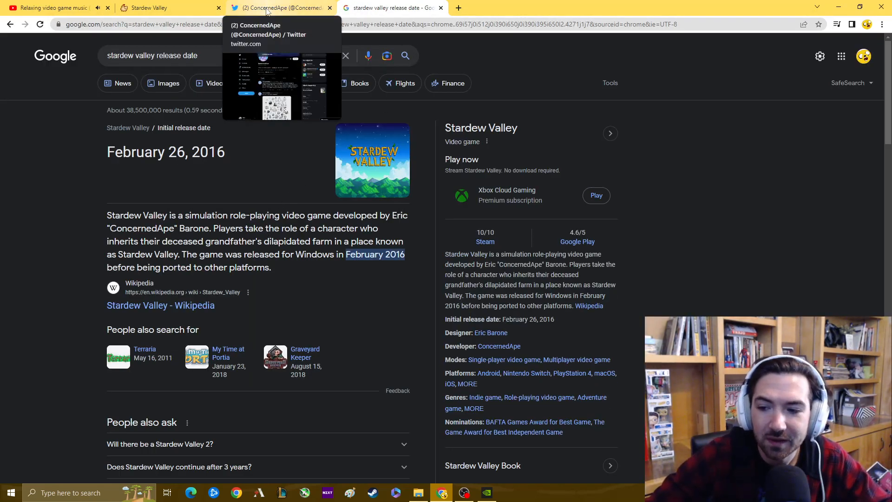
click(279, 7)
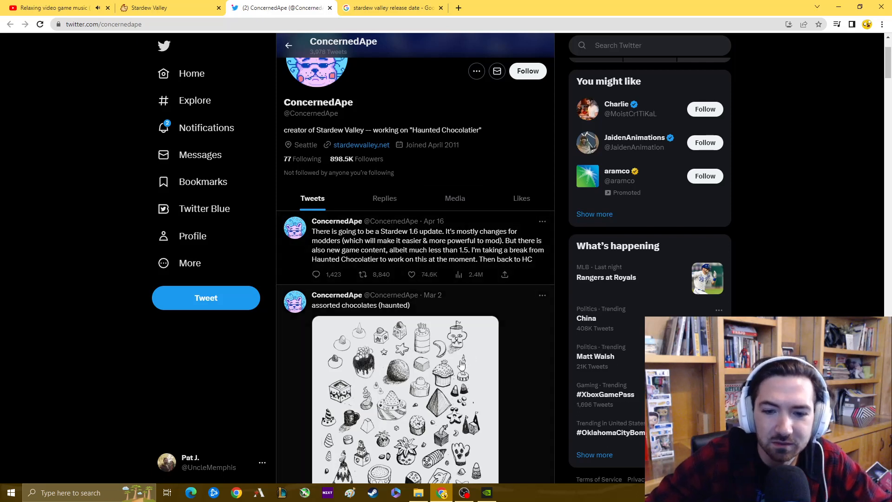
mouse_move(522, 359)
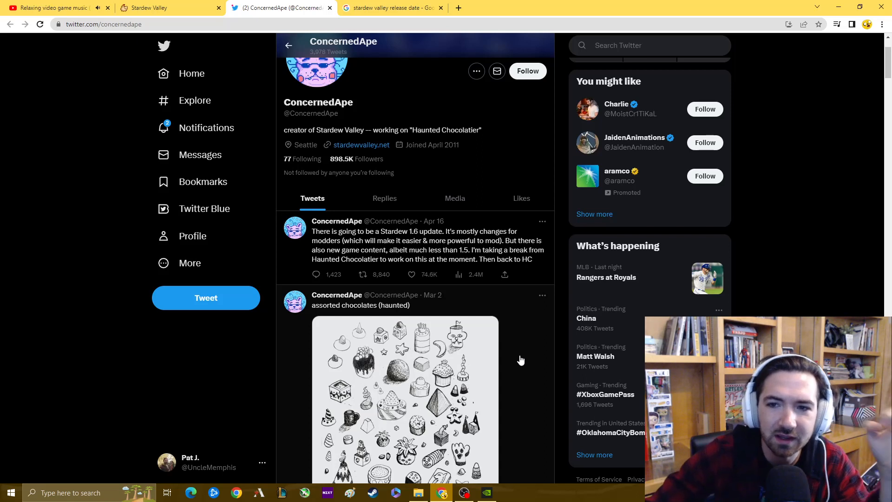
mouse_move(510, 364)
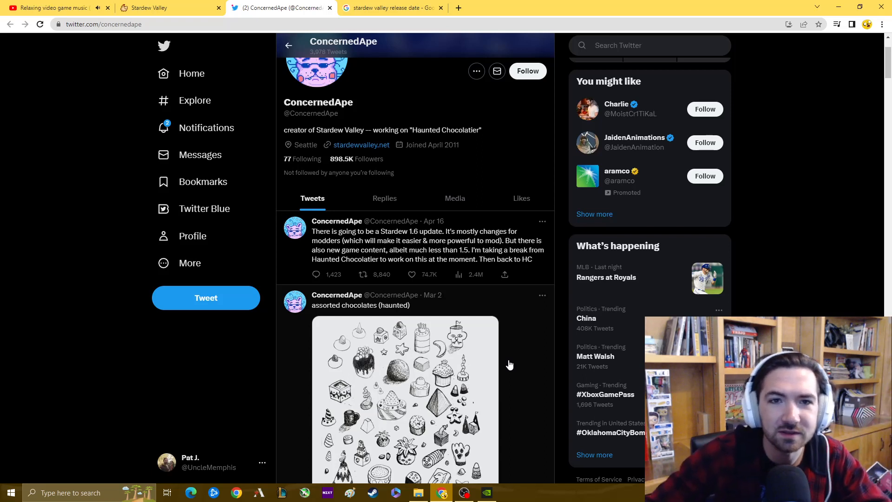
mouse_move(514, 368)
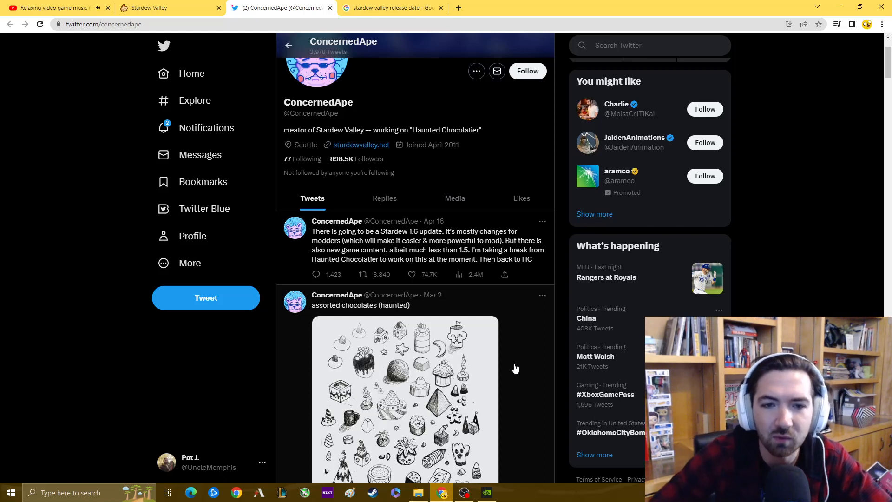
Highlight 'Haunted Chocolatier' in ConcernedApe's bio, then switch back to the Stardew Valley website tab.
scroll(up, 3)
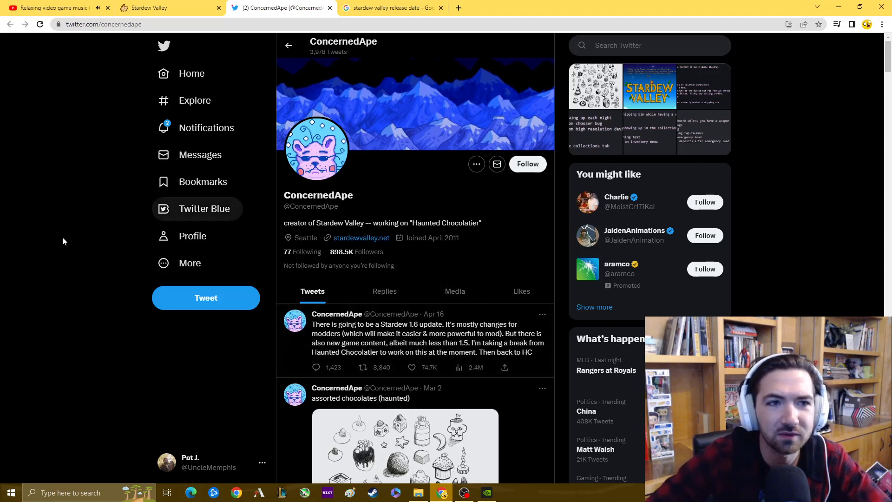
mouse_move(23, 254)
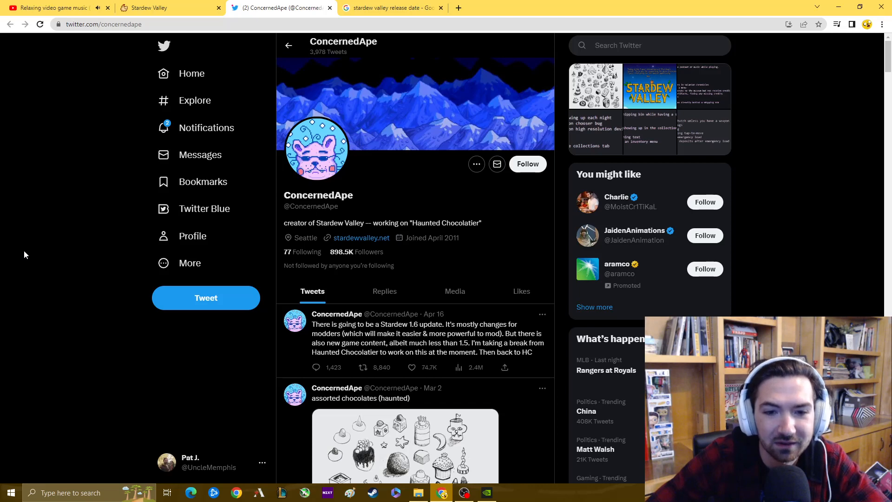
mouse_move(529, 202)
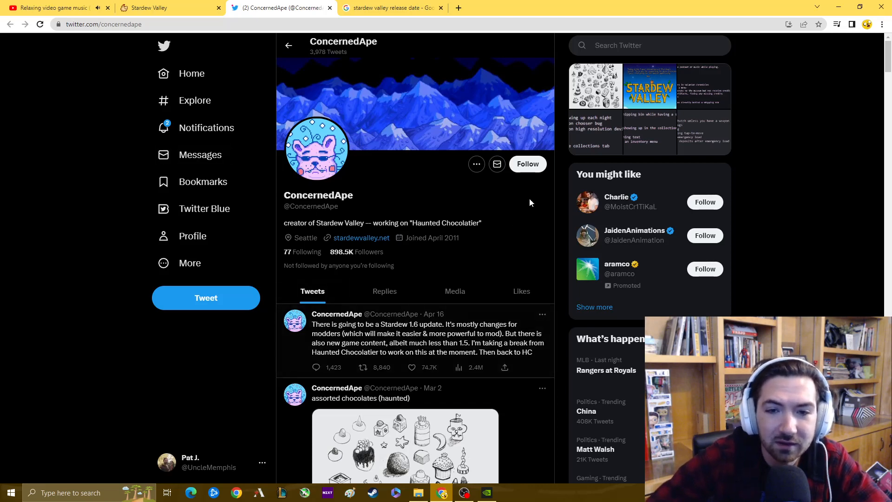
double_click(446, 222)
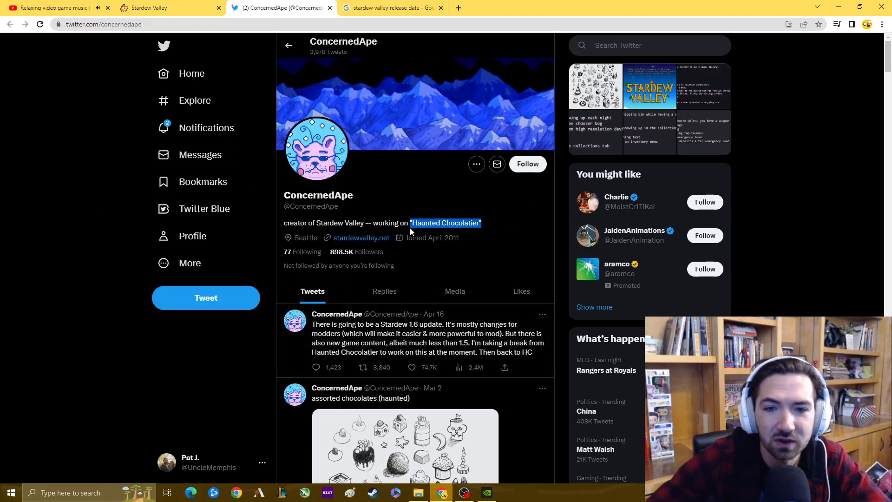
mouse_move(303, 172)
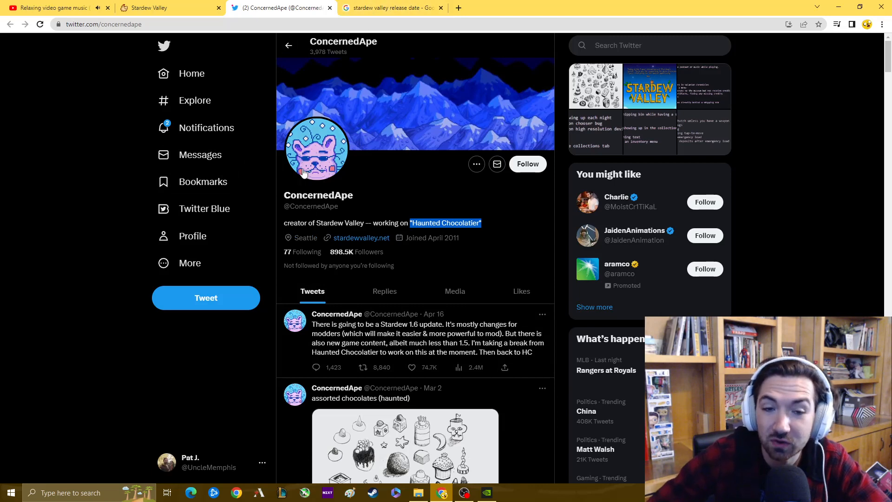
click(391, 8)
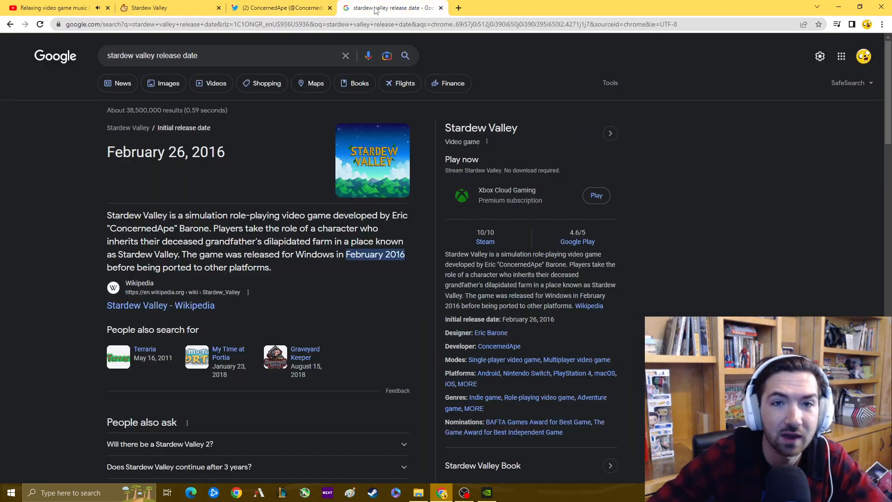
click(165, 8)
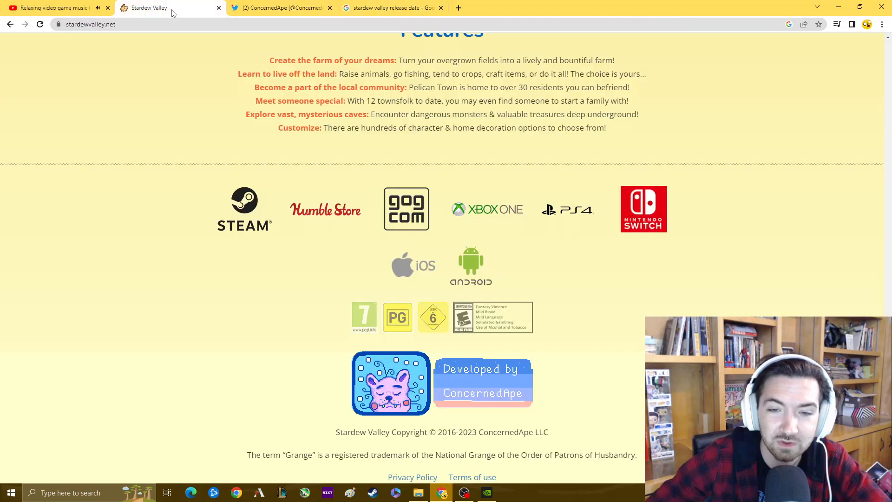
Advance the screenshot carousel twice, past the cave scene to the stormy farm scene.
scroll(up, 3)
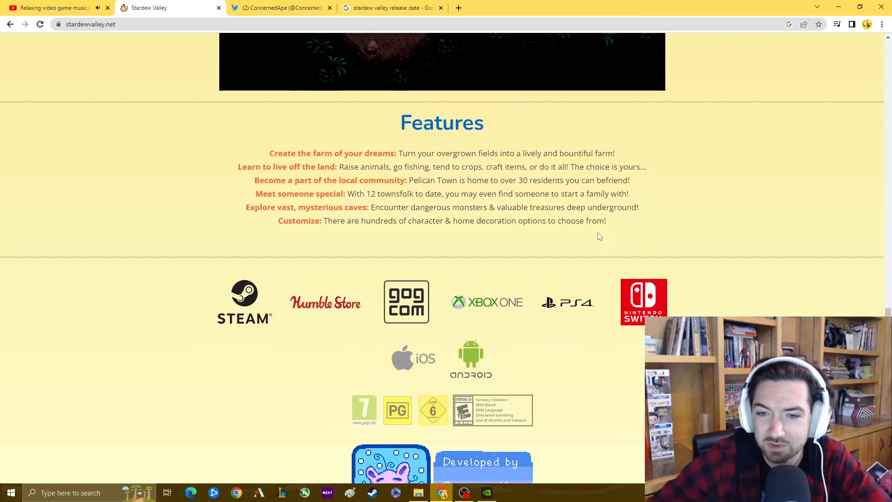
scroll(up, 3)
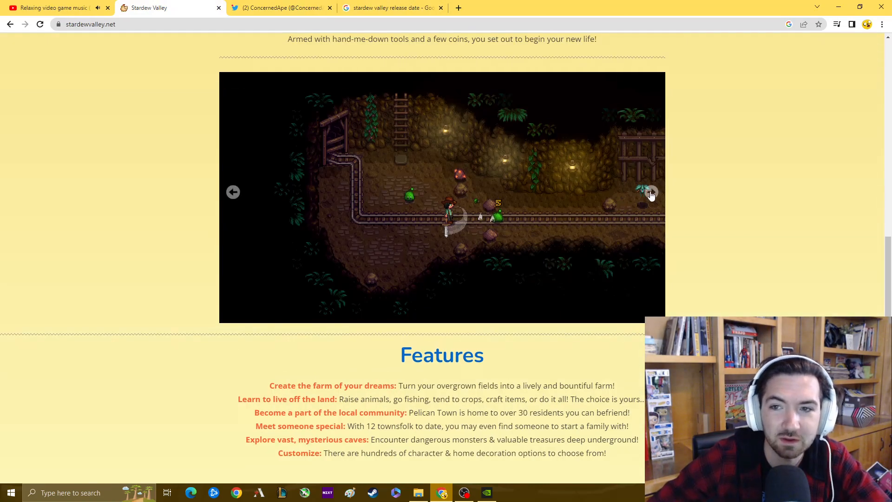
click(651, 192)
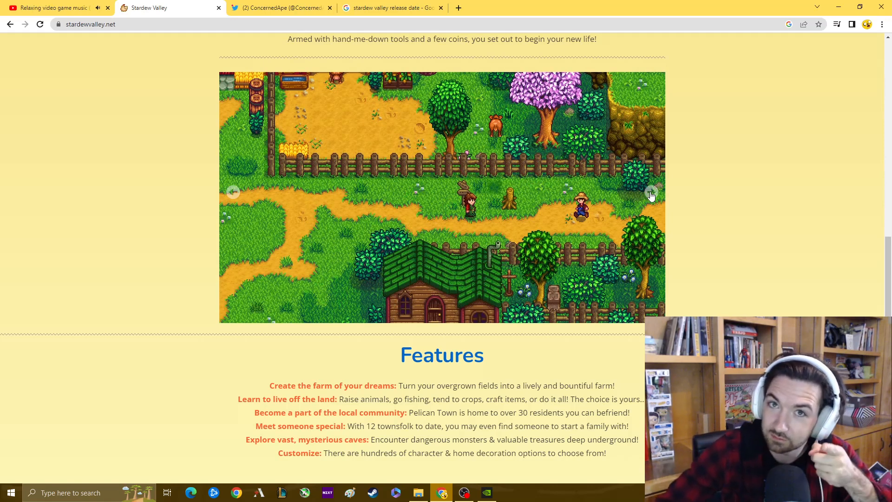
mouse_move(652, 197)
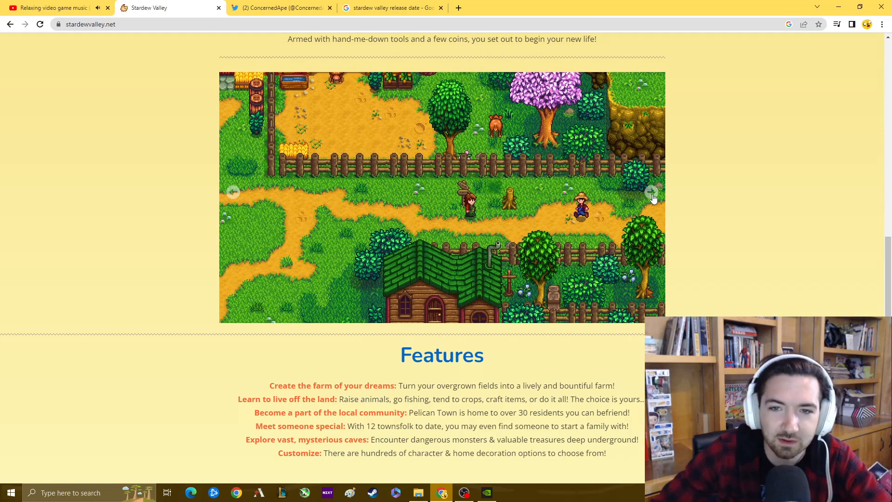
click(652, 191)
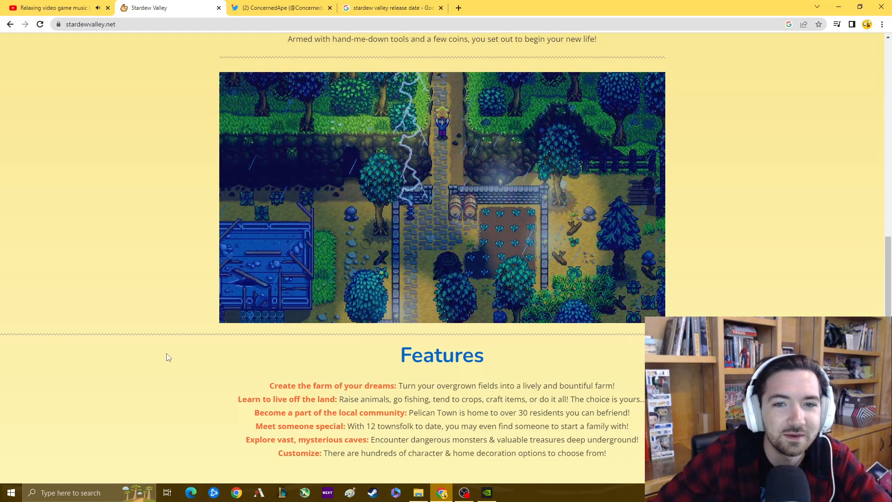
scroll(up, 3)
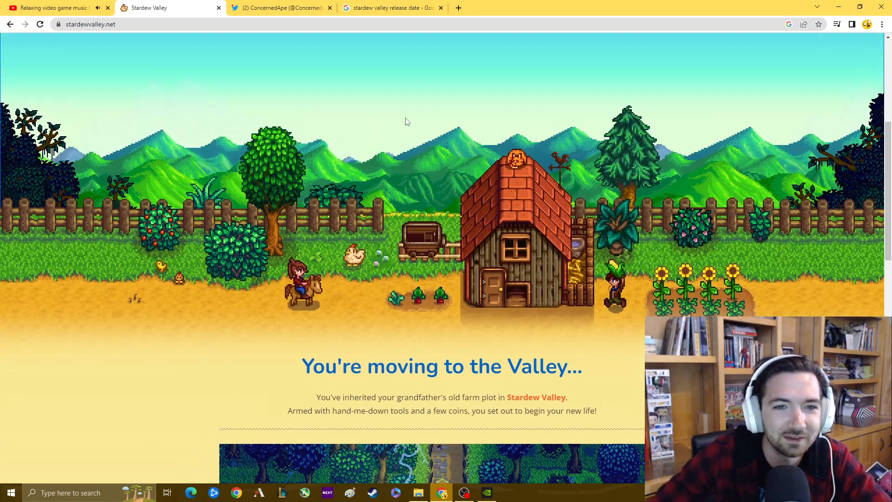
scroll(down, 3)
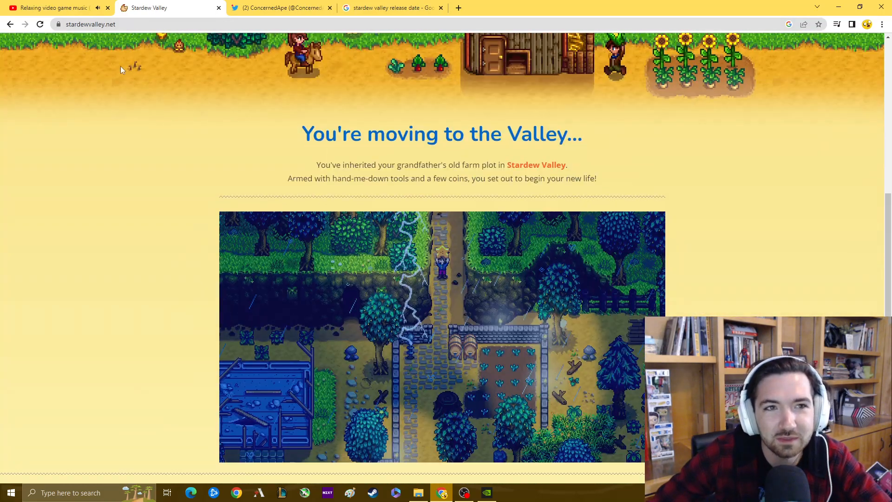
scroll(down, 3)
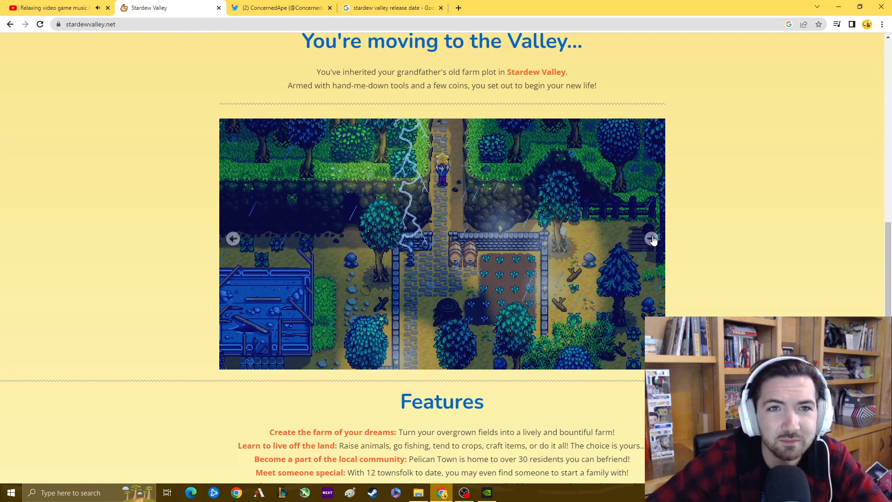
mouse_move(319, 5)
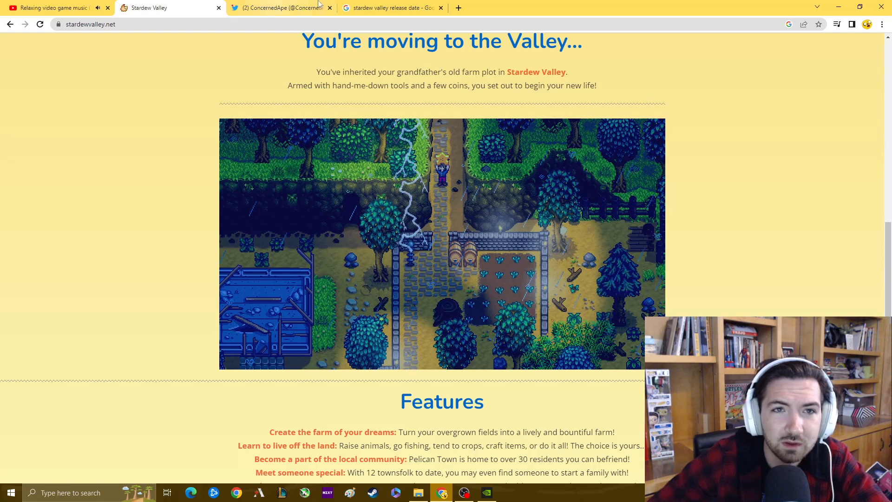
mouse_move(327, 19)
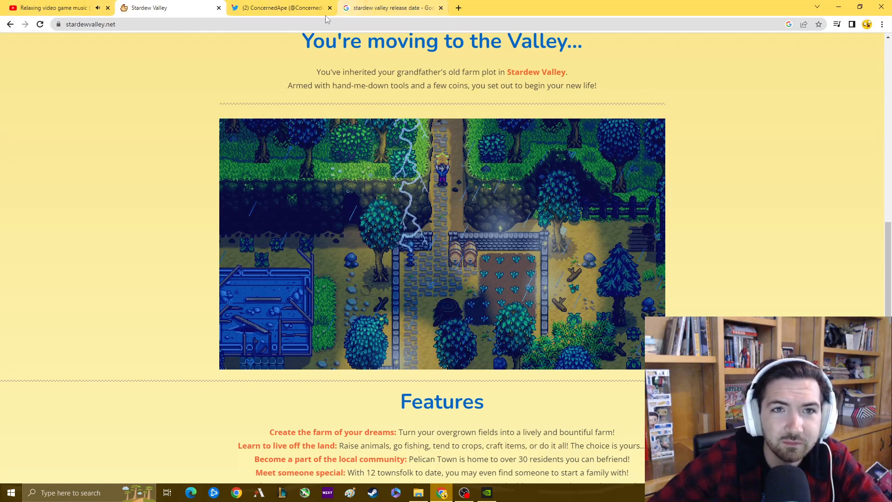
Switch to ConcernedApe's Twitter tab and scroll down to his 1.6 update tweet.
click(279, 8)
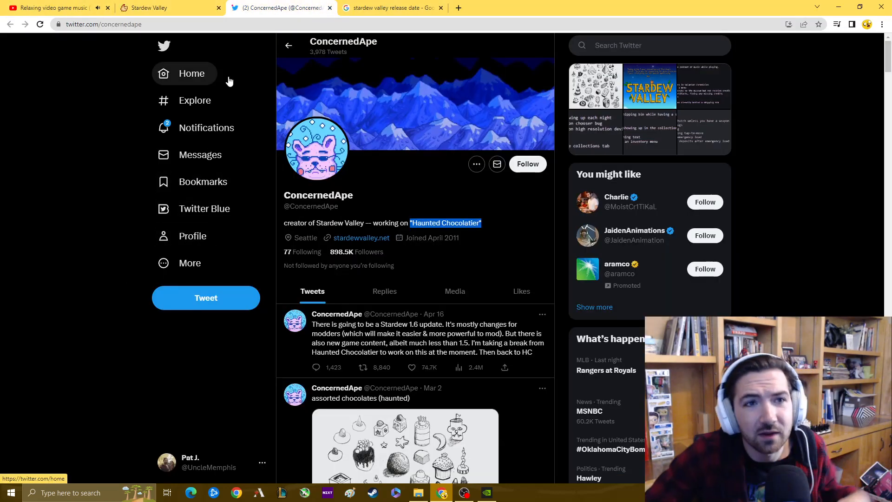
mouse_move(259, 66)
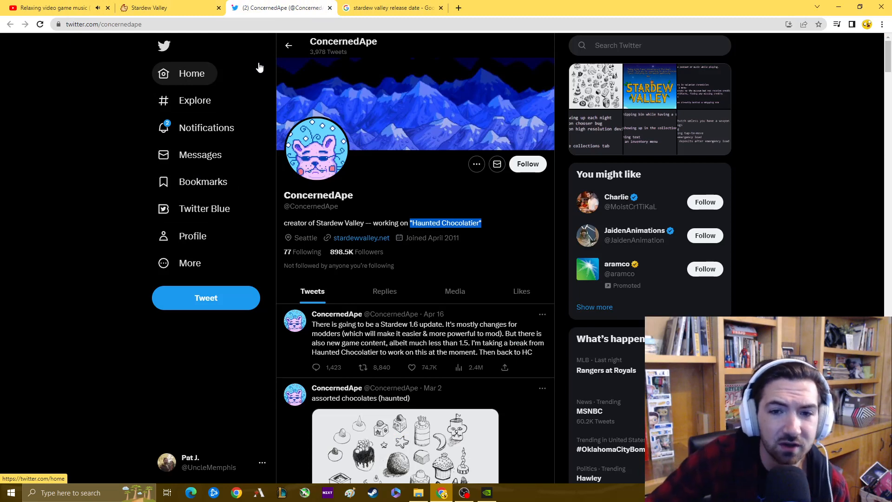
mouse_move(6, 325)
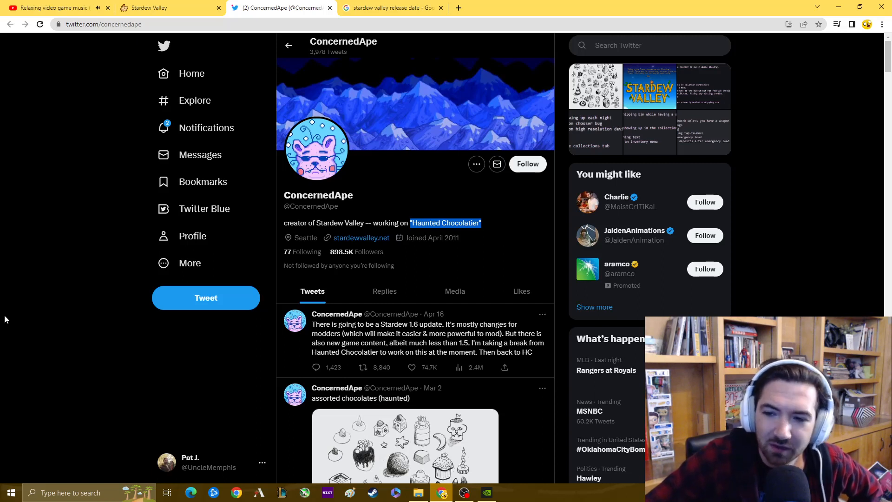
scroll(down, 3)
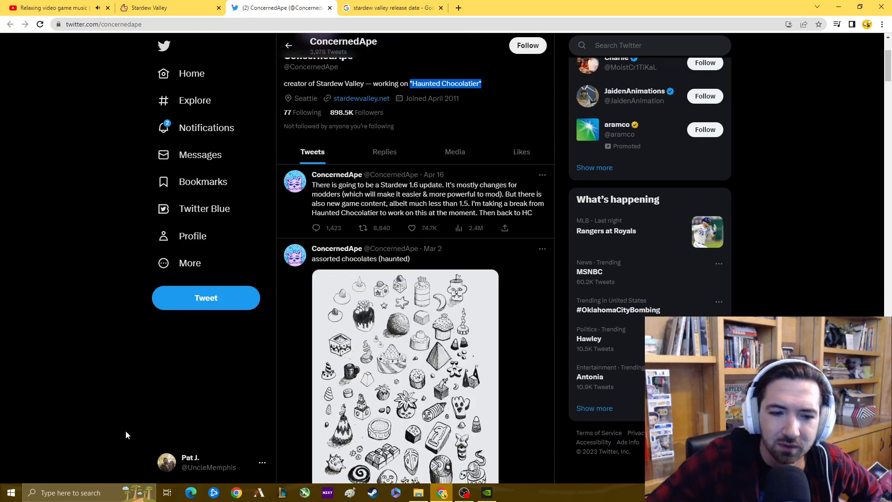
mouse_move(213, 466)
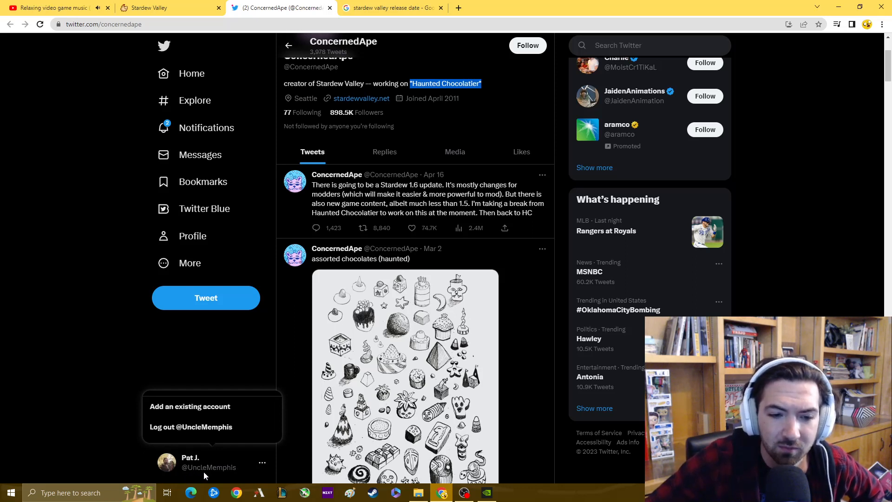
mouse_move(227, 471)
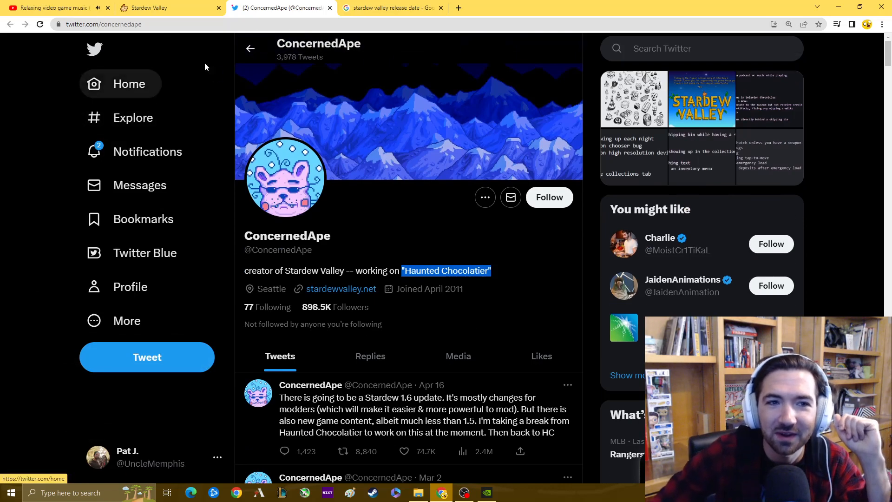
mouse_move(13, 124)
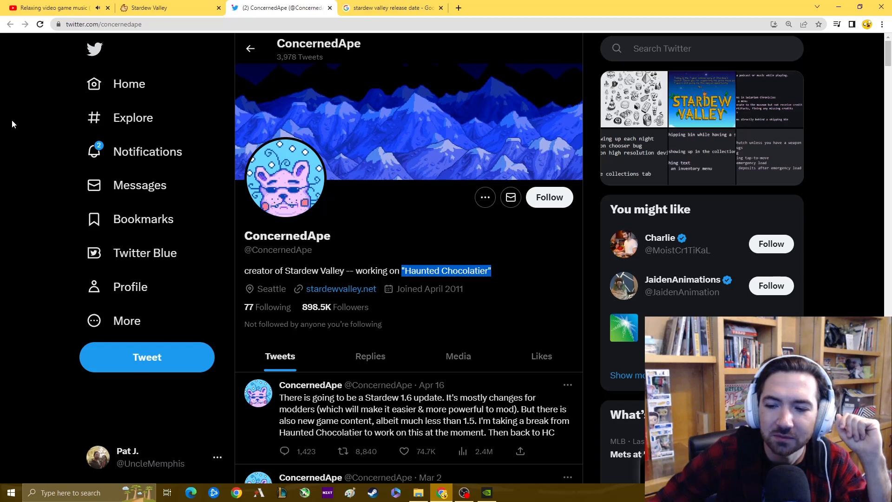
mouse_move(396, 414)
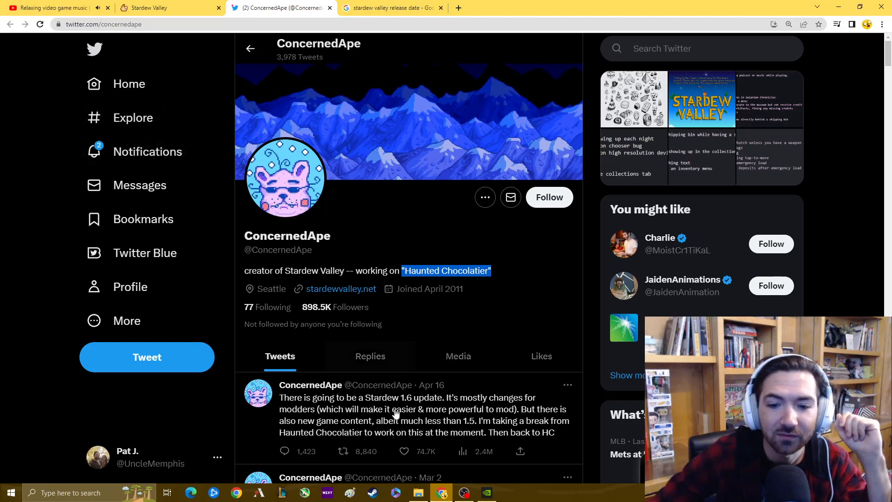
Bring the OBS recording window up from the taskbar over the Twitter profile.
click(463, 492)
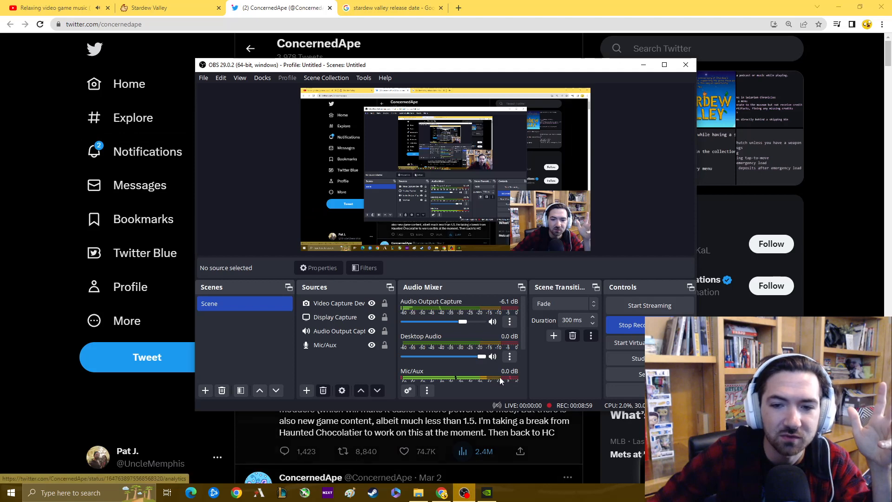